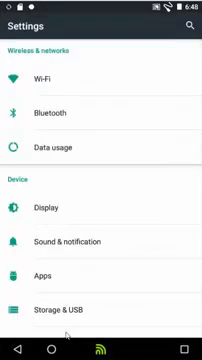
scroll(down, 3)
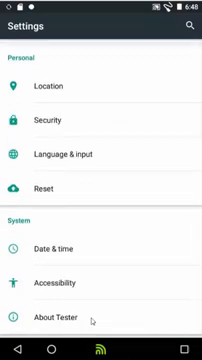